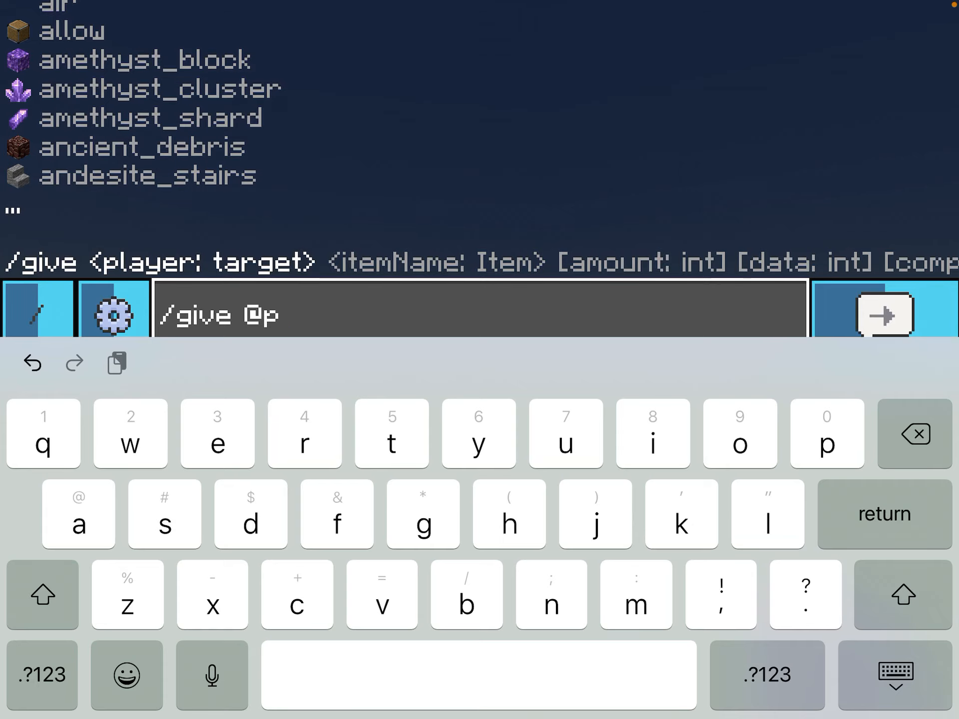
text(st)
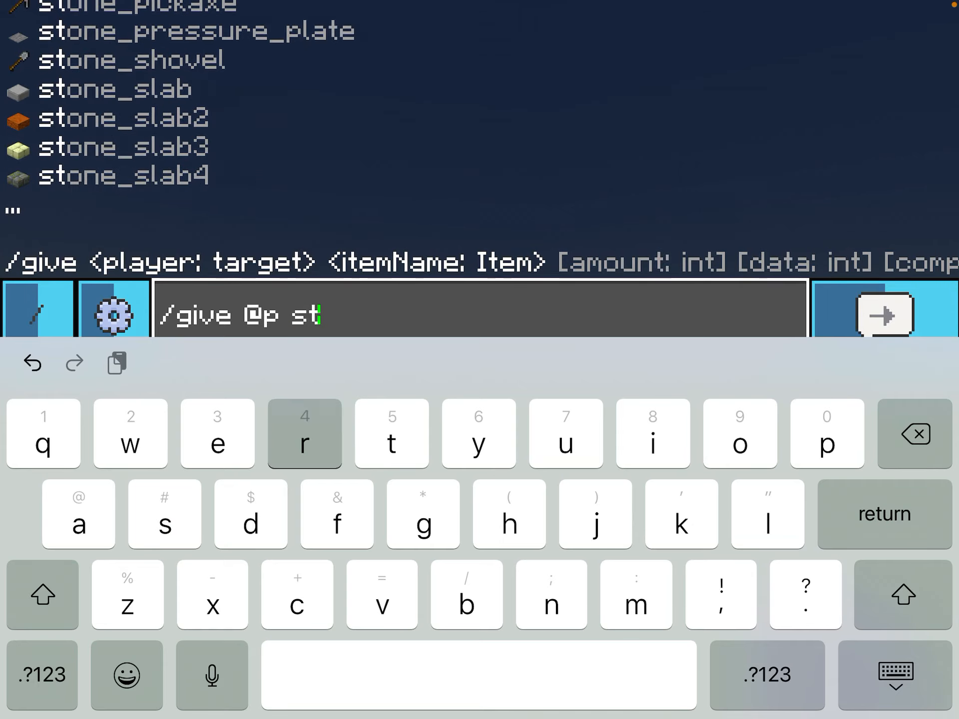
text(ructure_)
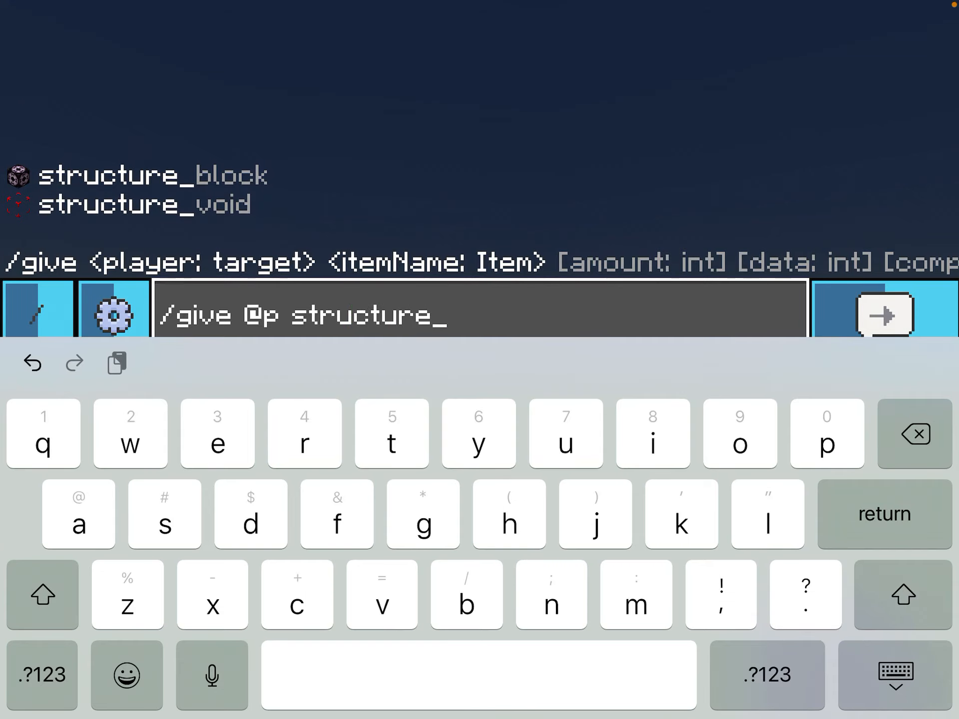
text(voi)
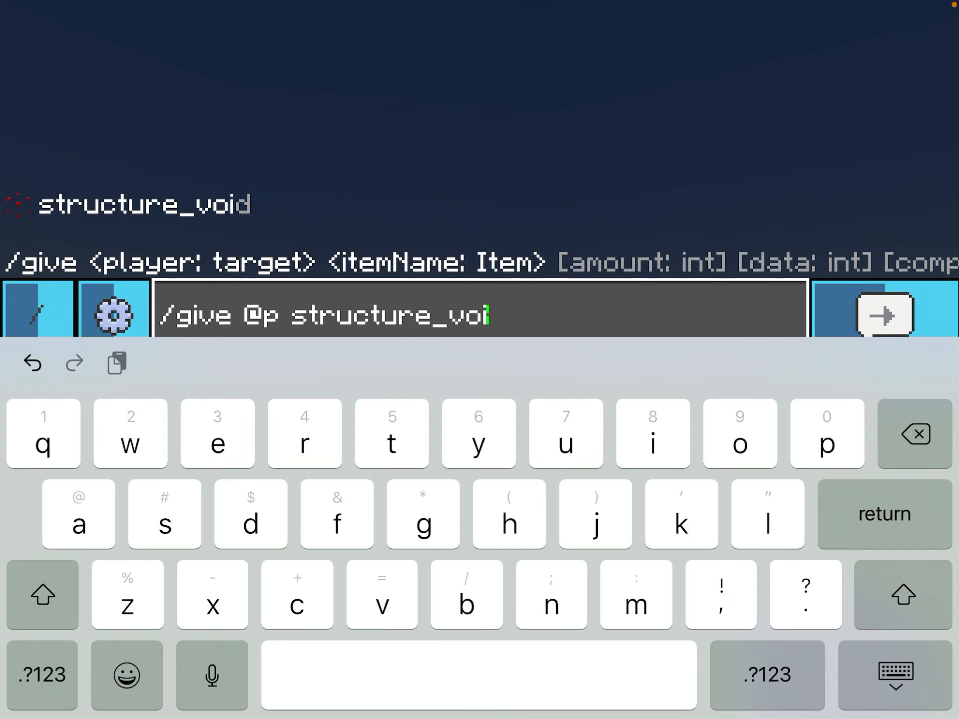